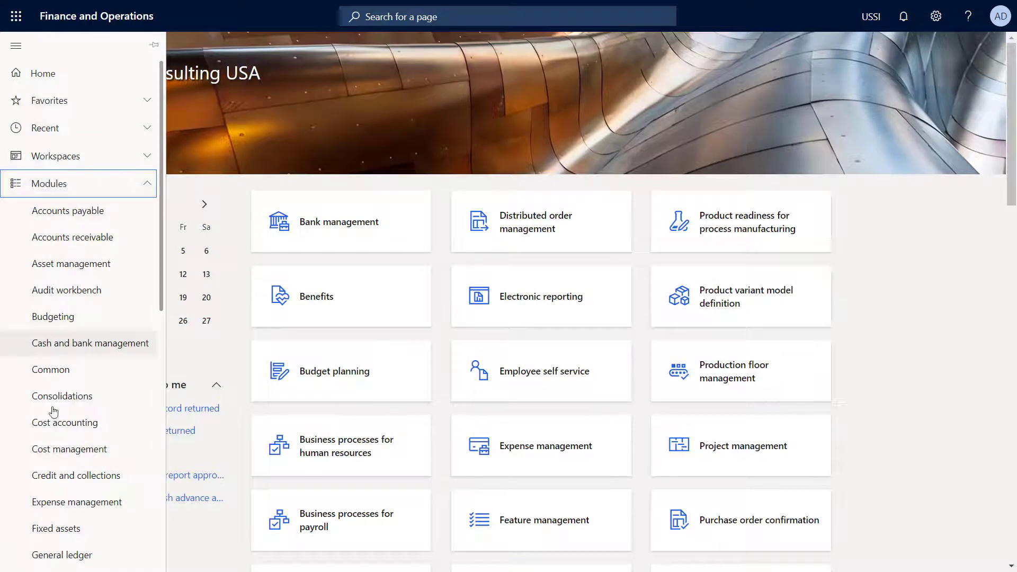
Step: Navigate General ledger > Chart of accounts > Dimensions to reach Financial dimensions
{"action": "left_click", "coordinate": [62, 554]}
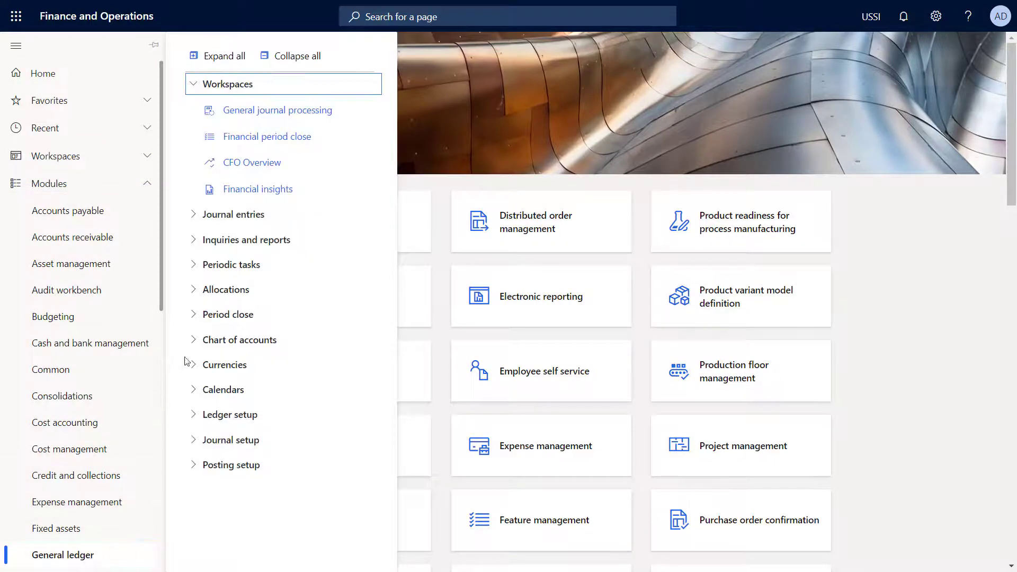
{"action": "left_click", "coordinate": [238, 339]}
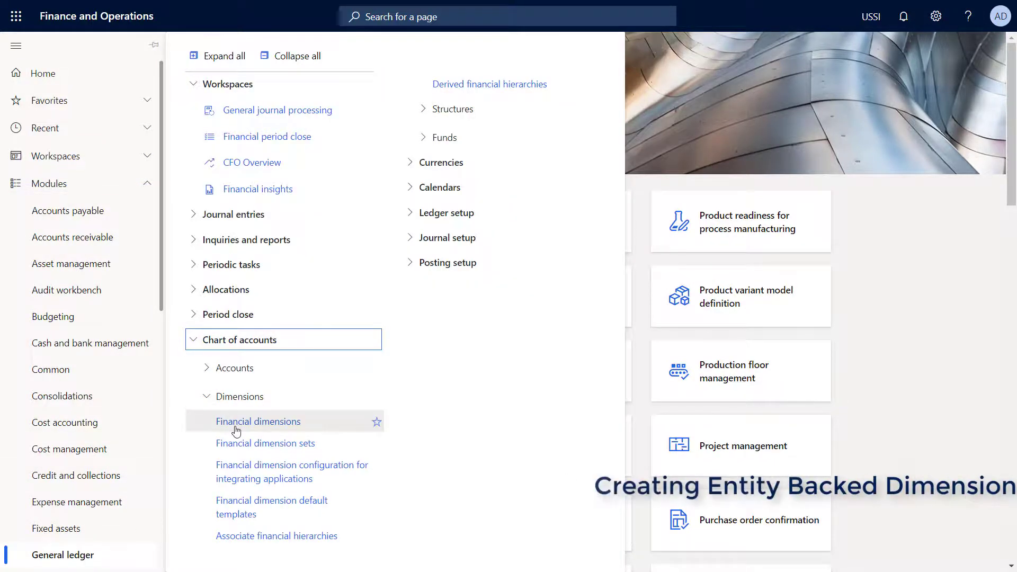
{"action": "left_click", "coordinate": [258, 421]}
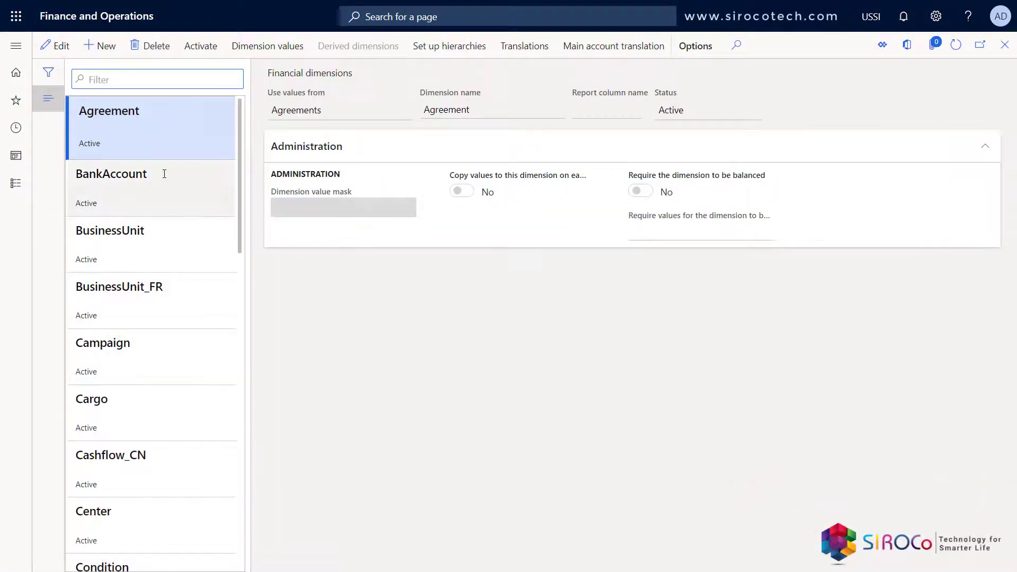
Step: Filter the dimension list by Dimension name containing 'project'
{"action": "scroll", "scroll_direction": "down", "scroll_amount": 3}
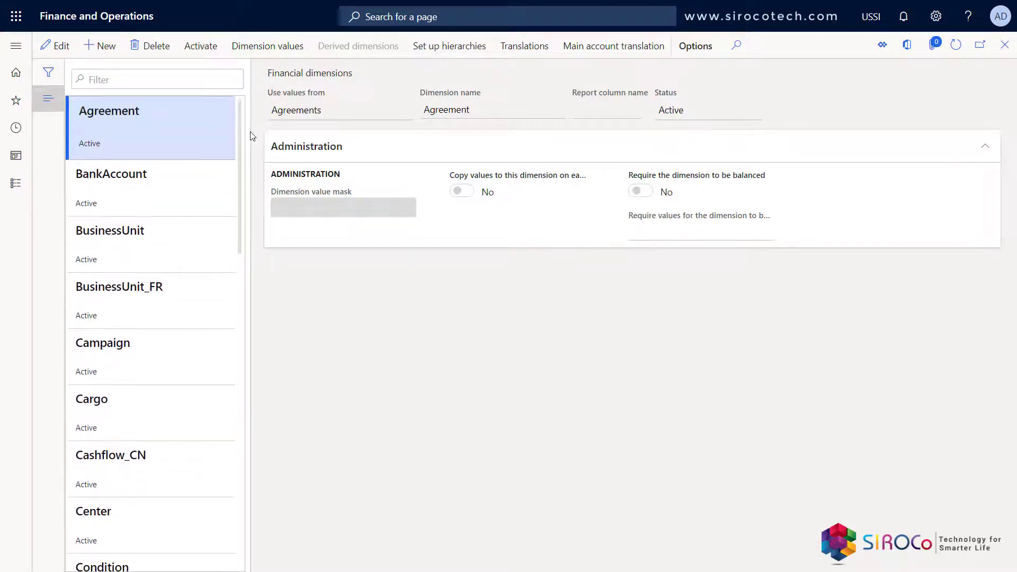
{"action": "type", "text": "proje"}
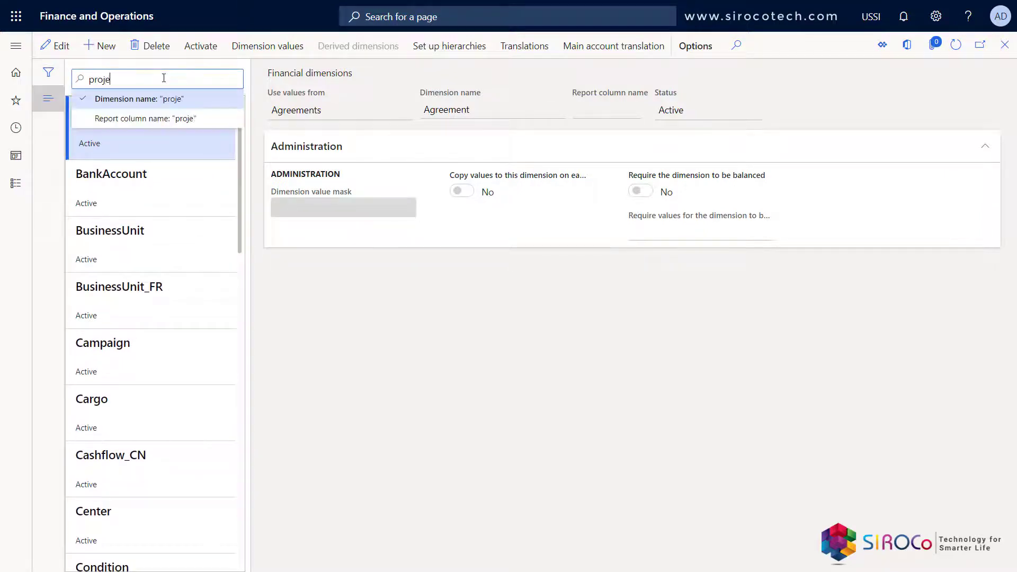
{"action": "type", "text": "ct"}
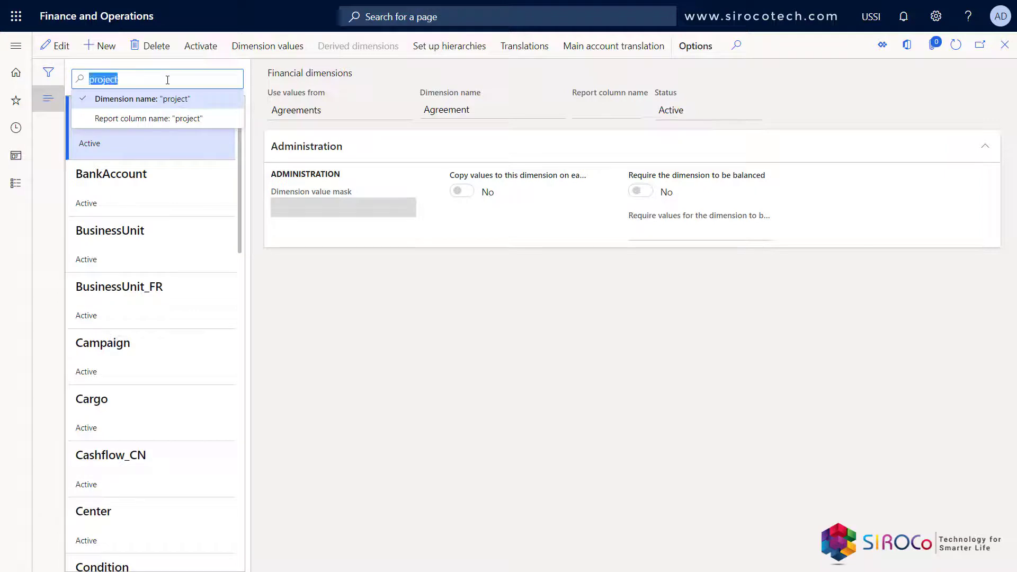
{"action": "left_click", "coordinate": [142, 98]}
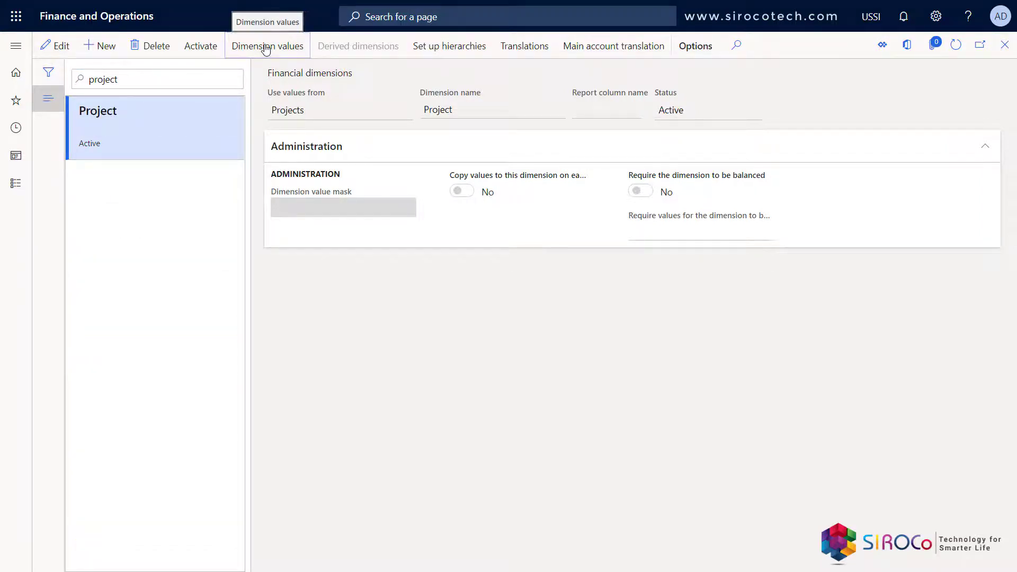
Step: List the Project dimension's values and open project 00000001 City Manufacturing
{"action": "left_click", "coordinate": [267, 46]}
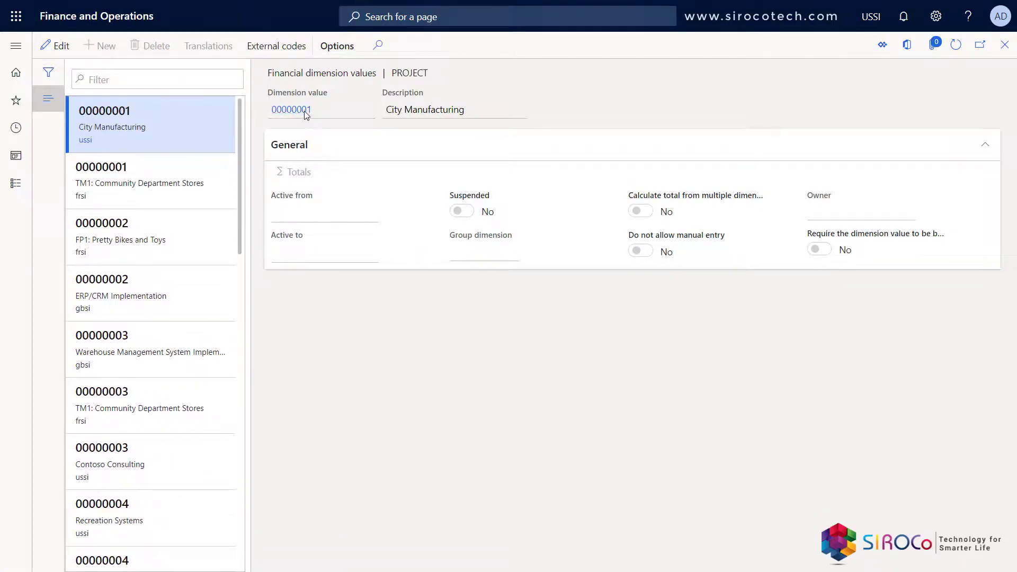
{"action": "left_click", "coordinate": [290, 109]}
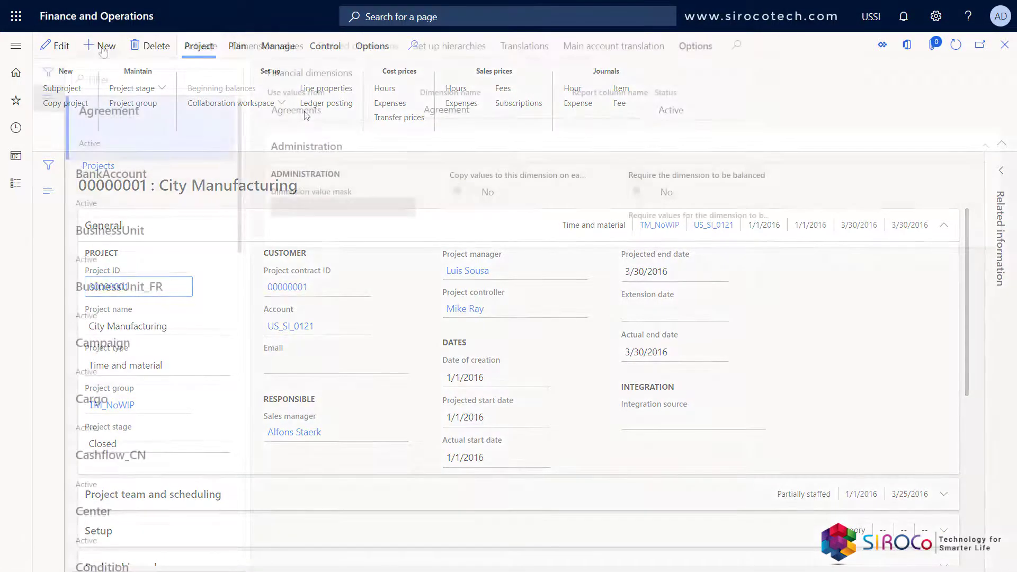
Step: Create a new dimension using values from Project groups with report column name PG
{"action": "left_click", "coordinate": [339, 108]}
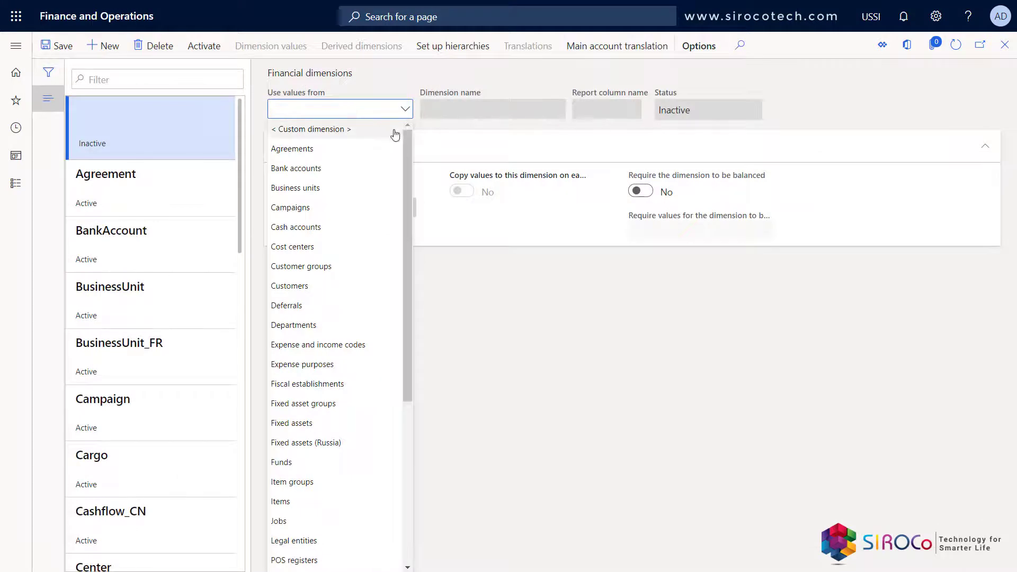
{"action": "scroll", "scroll_direction": "down", "scroll_amount": 3}
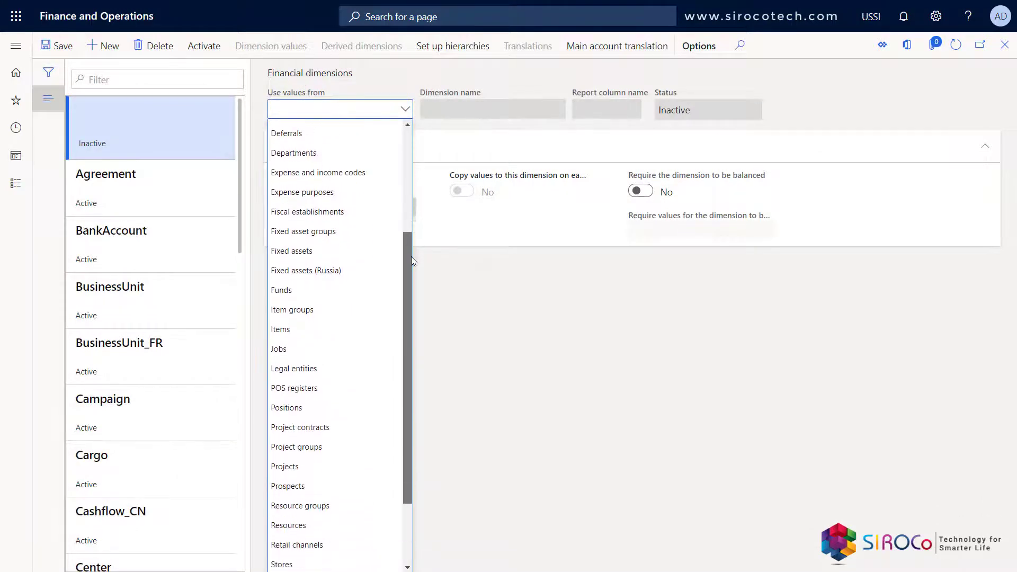
{"action": "left_click", "coordinate": [297, 447]}
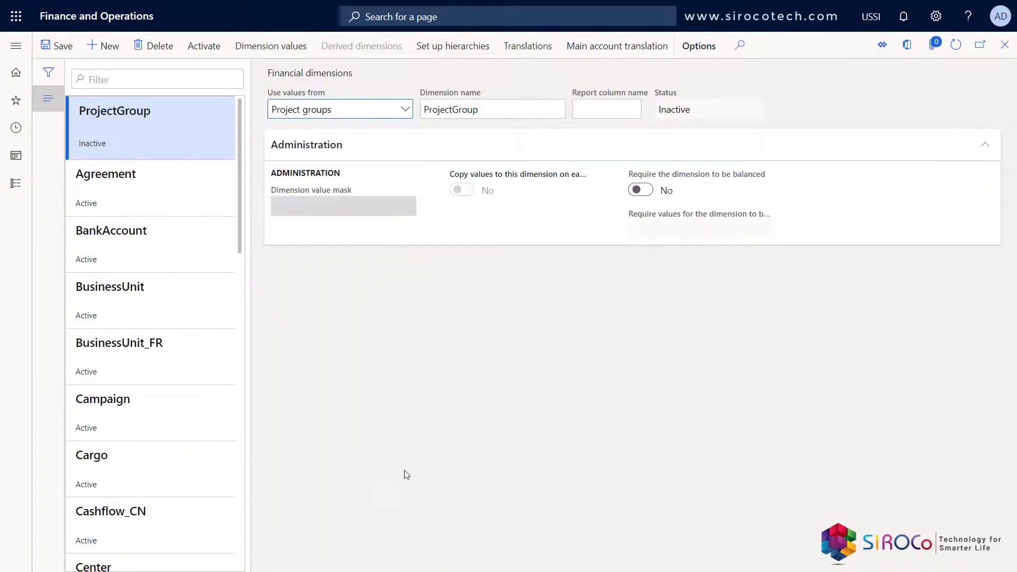
{"action": "left_click", "coordinate": [606, 110]}
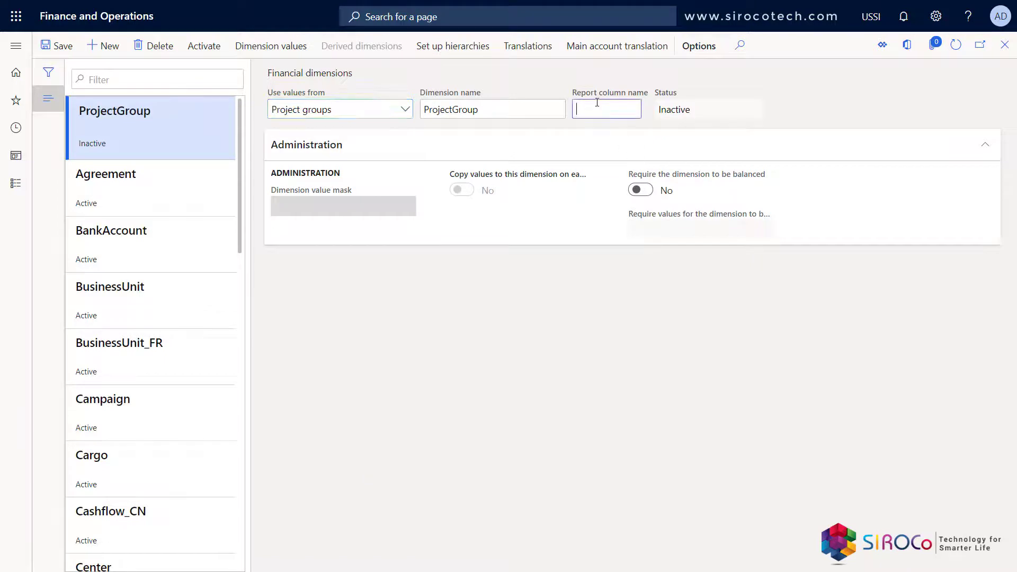
{"action": "type", "text": "PG"}
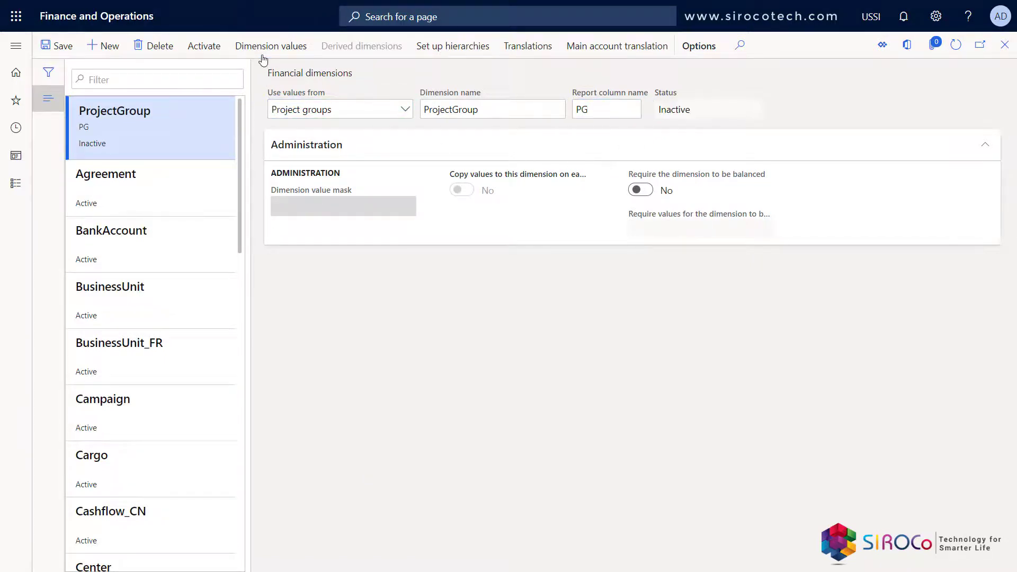
Step: Review the ProjectGroup dimension's project-group values
{"action": "left_click", "coordinate": [270, 45]}
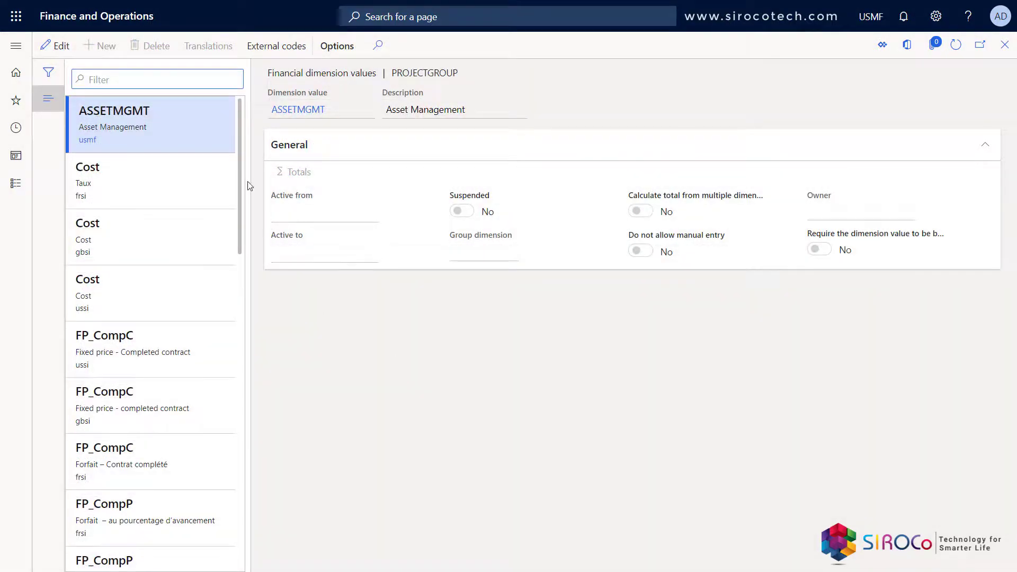
{"action": "scroll", "scroll_direction": "down", "scroll_amount": 3}
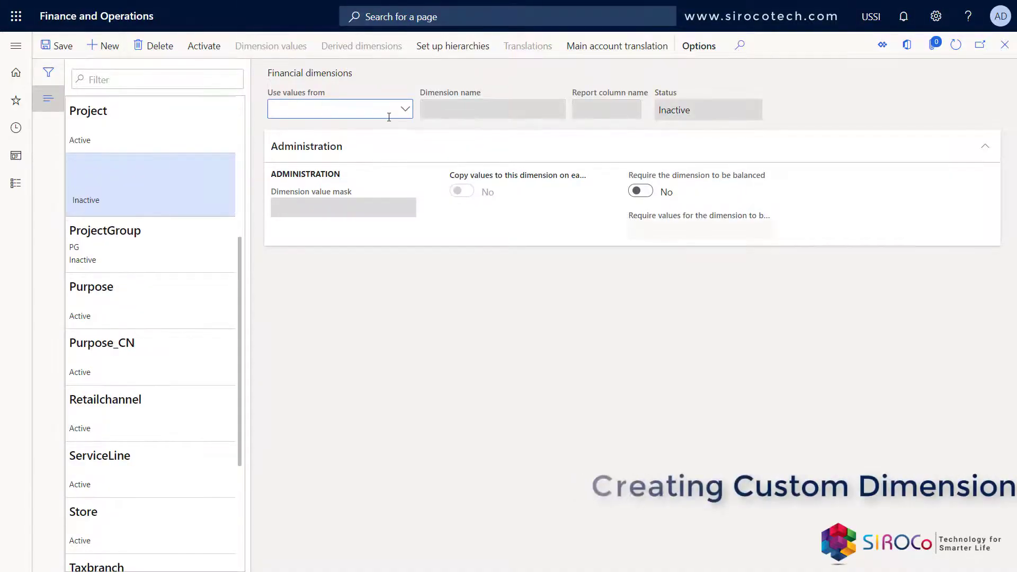
Step: Define a custom dimension named ExpenseType with report column EP and go to its values
{"action": "left_click", "coordinate": [339, 109]}
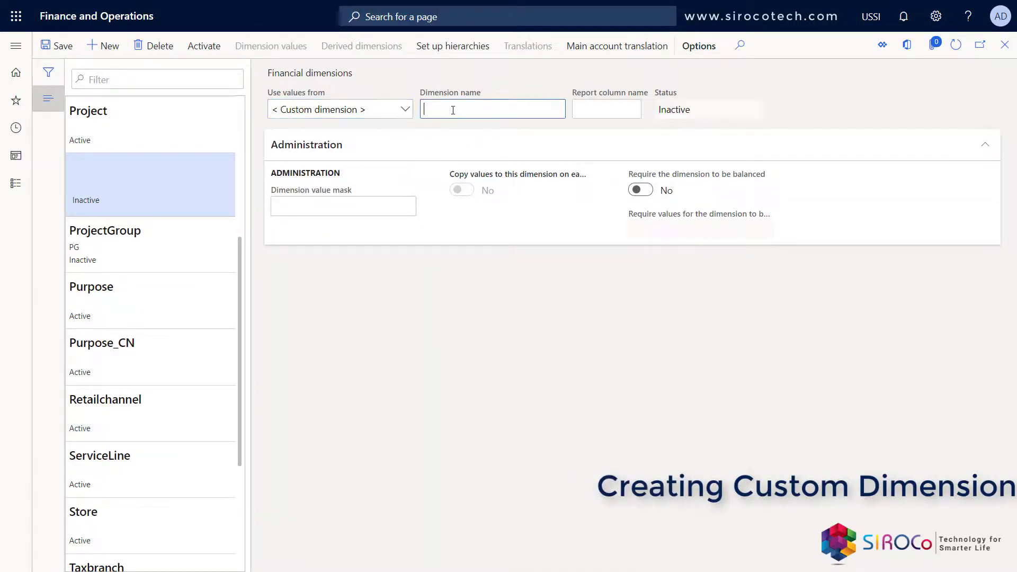
{"action": "type", "text": "Exp"}
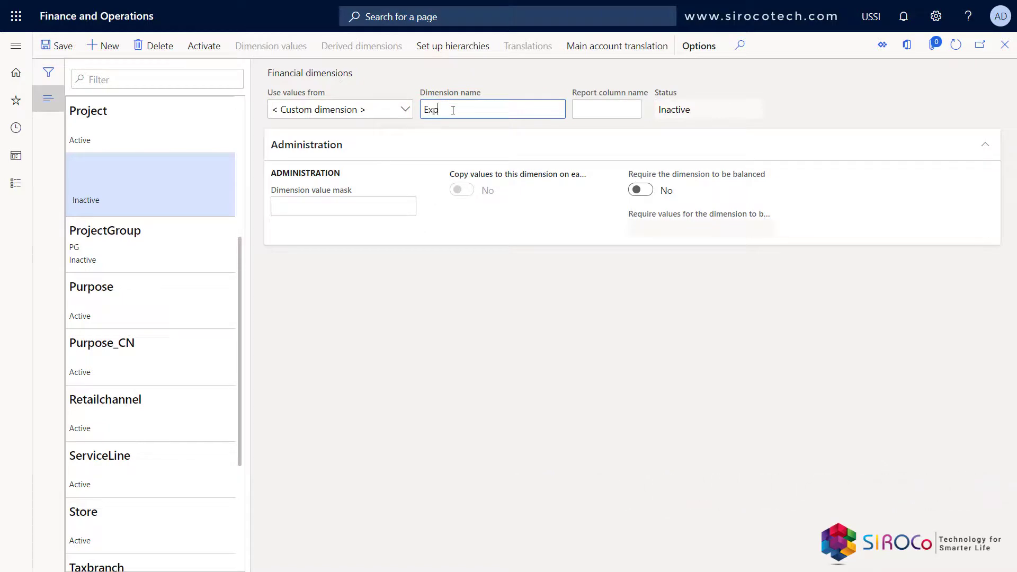
{"action": "type", "text": "enseType"}
{"action": "left_click", "coordinate": [606, 110]}
{"action": "type", "text": "EP"}
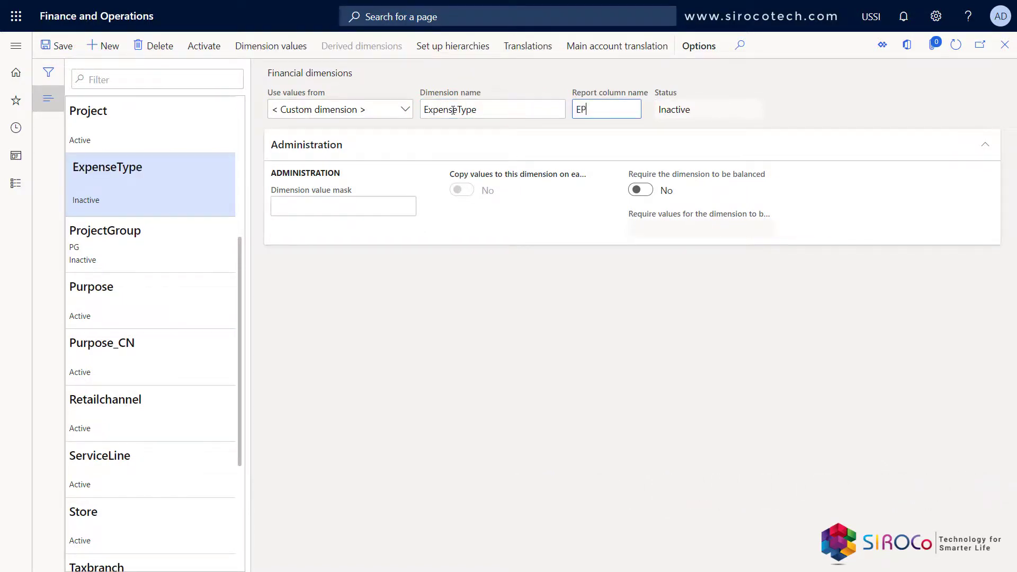
{"action": "left_click", "coordinate": [707, 109]}
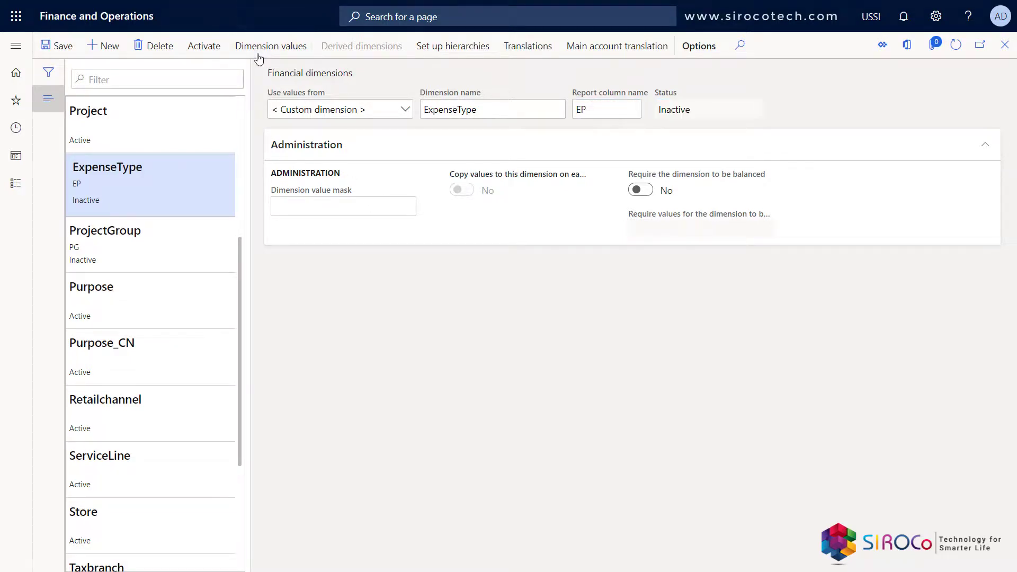
{"action": "left_click", "coordinate": [204, 46]}
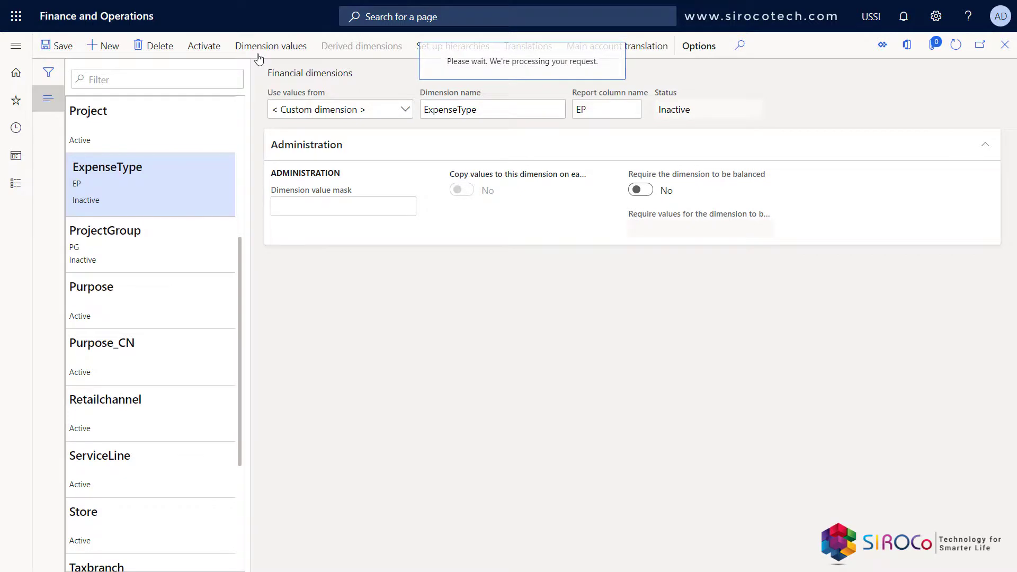
Step: Add dimension value Administrative with description G&A
{"action": "left_click", "coordinate": [270, 46]}
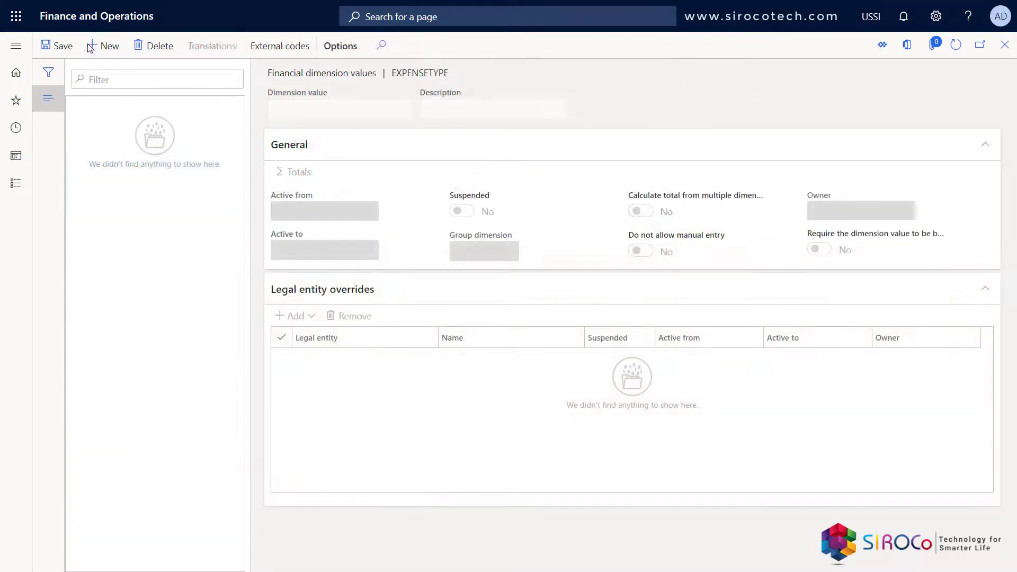
{"action": "left_click", "coordinate": [108, 45]}
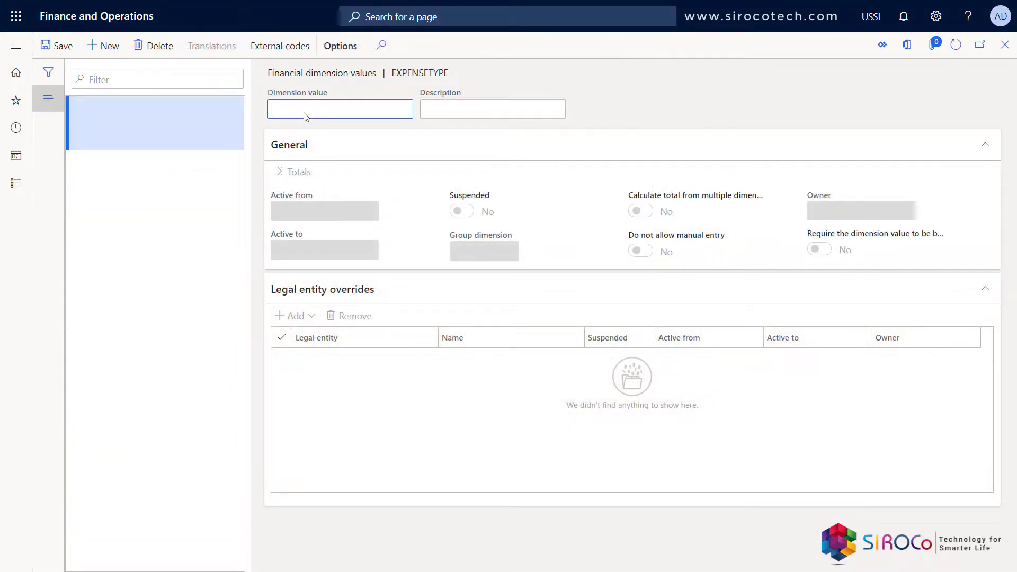
{"action": "type", "text": "A"}
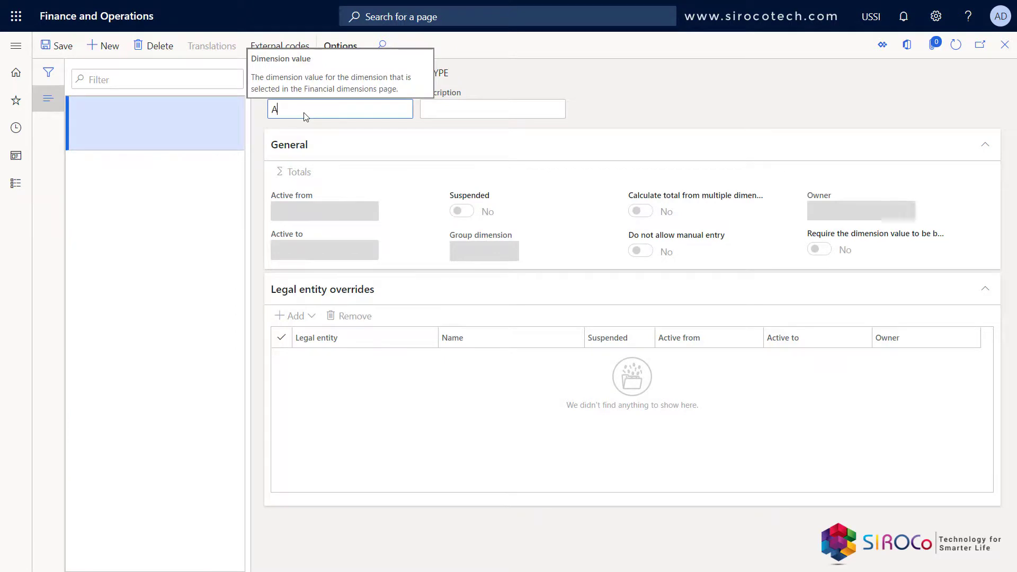
{"action": "type", "text": "dministrative"}
{"action": "left_click", "coordinate": [492, 109]}
{"action": "type", "text": "G"}
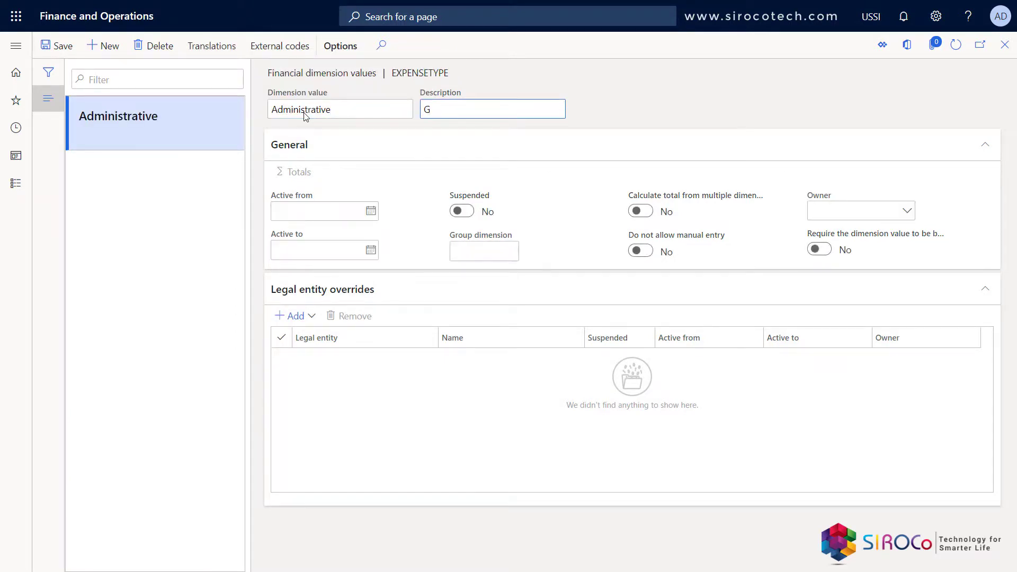
{"action": "type", "text": "&A"}
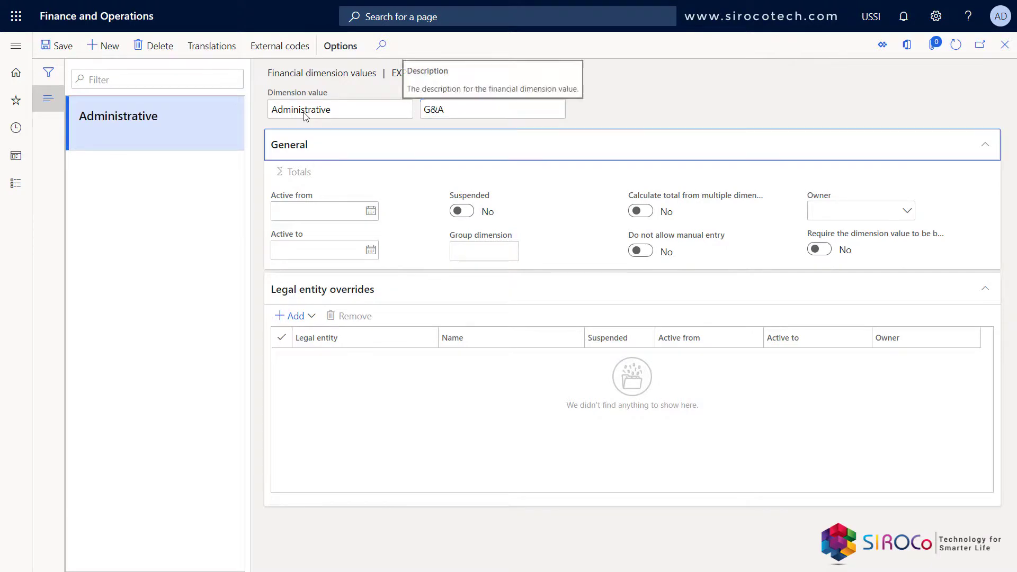